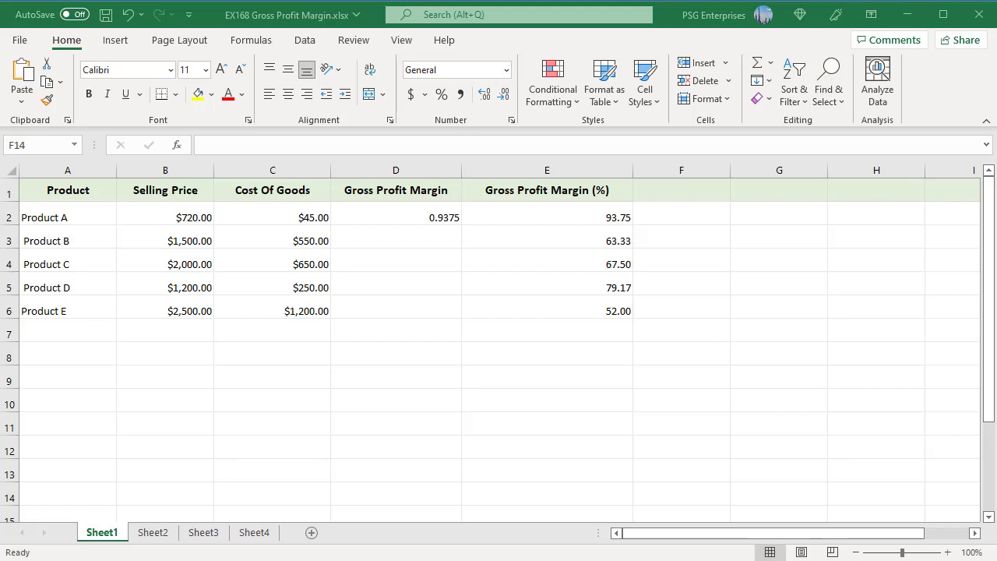
Move to the second sheet, with cost of goods $42.80 and a 42.93 margin percentage.
click(153, 532)
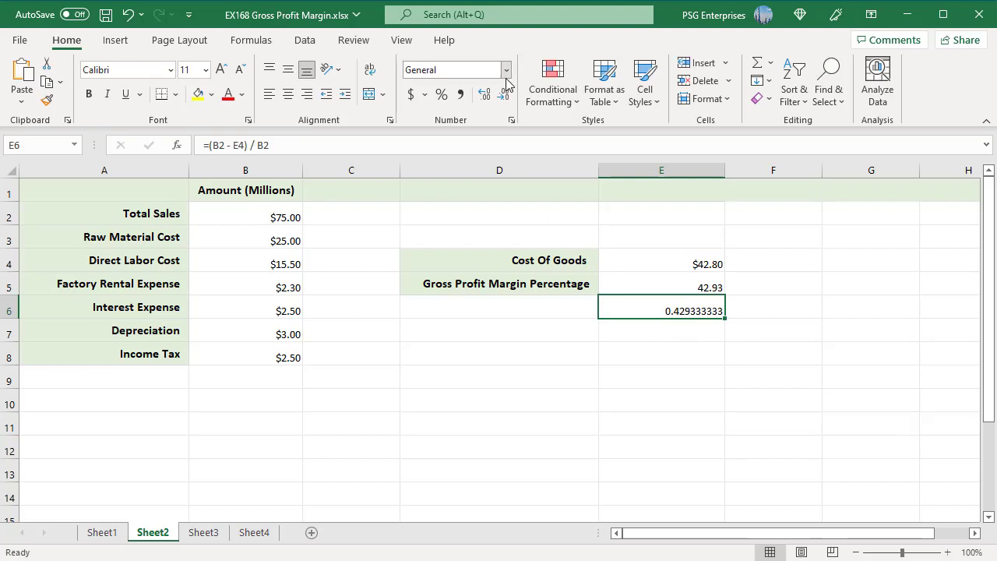
Move to the third sheet showing $33,750,000 sales and a 26.81% gross profit margin.
click(204, 532)
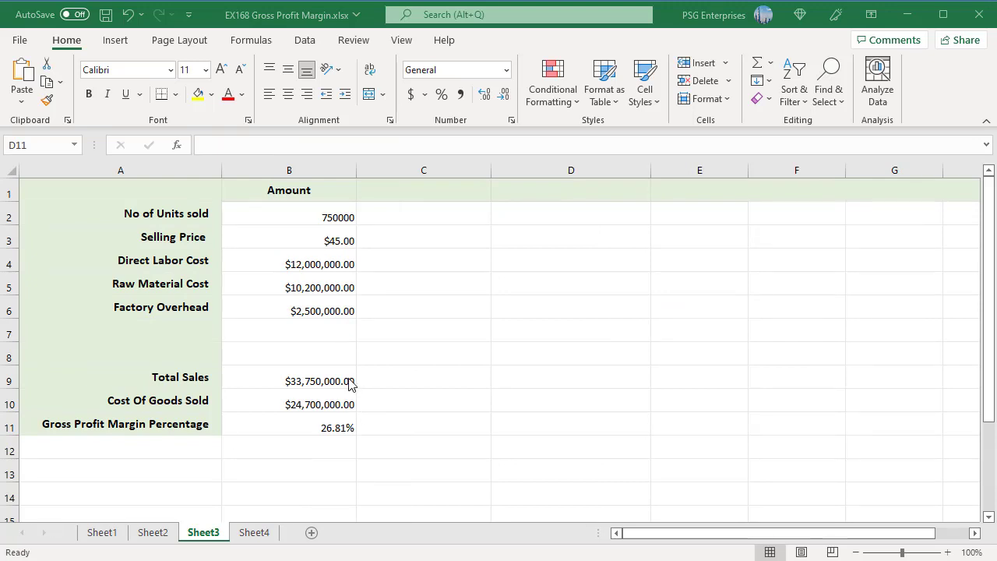